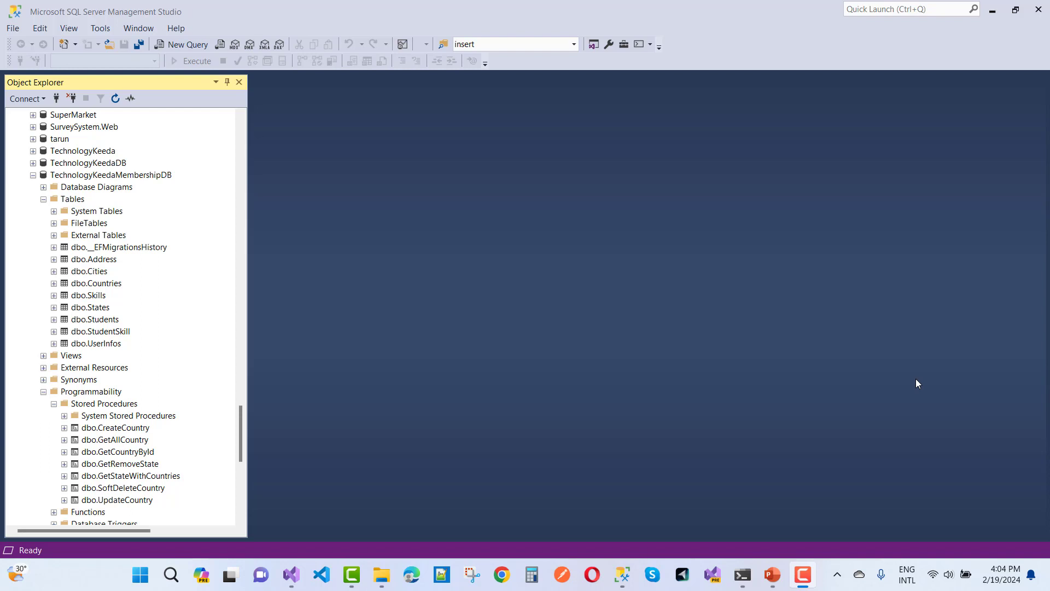
Step: Dismiss the GetAllCountry procedure menu, then switch to Visual Studio and scroll the repository code
{"action": "scroll", "scroll_direction": "down", "scroll_amount": 3}
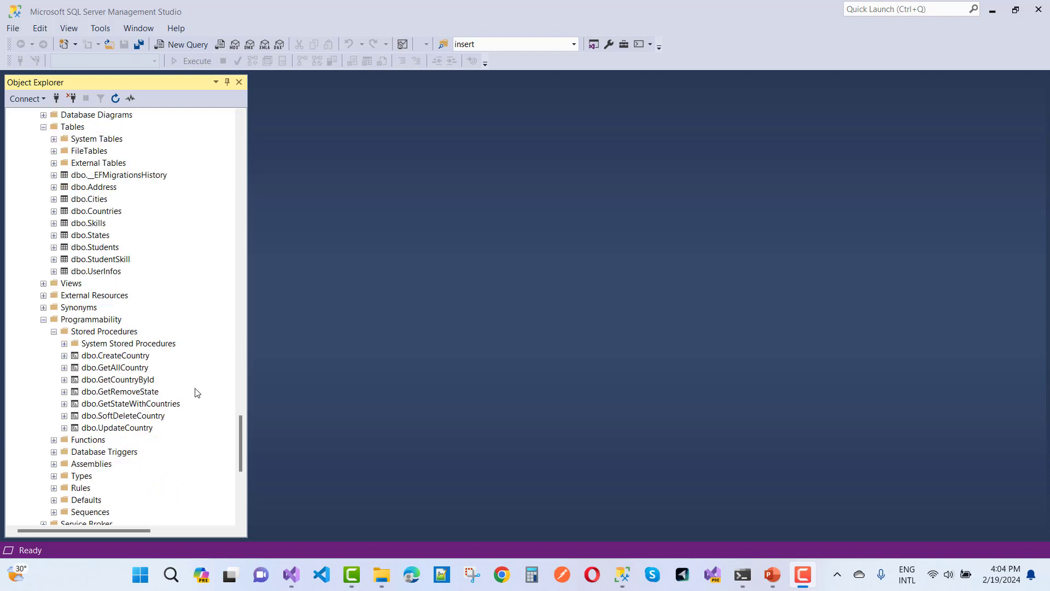
{"action": "mouse_move", "coordinate": [175, 382]}
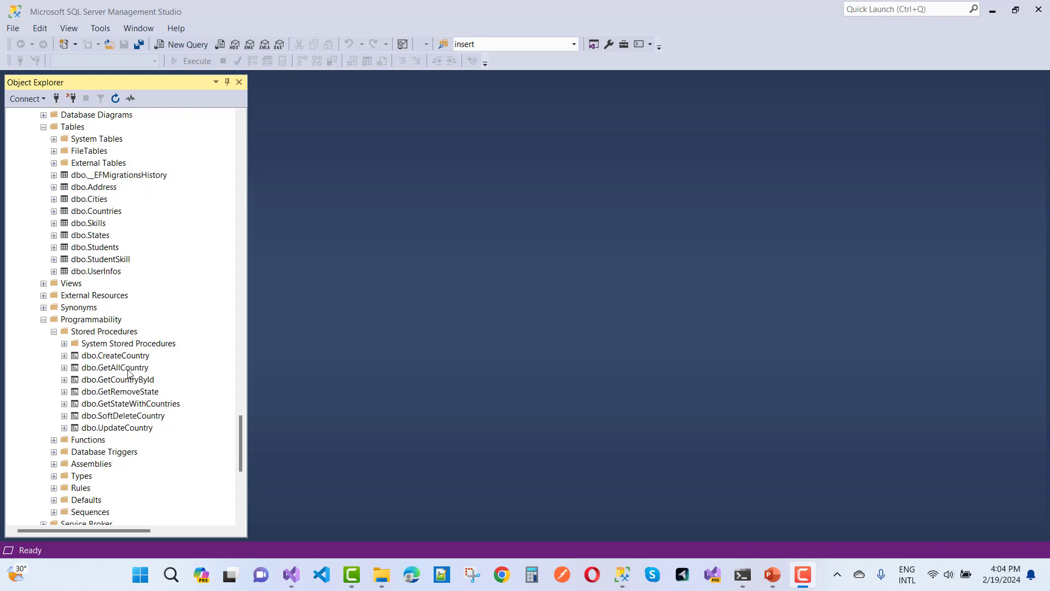
{"action": "right_click", "coordinate": [114, 367]}
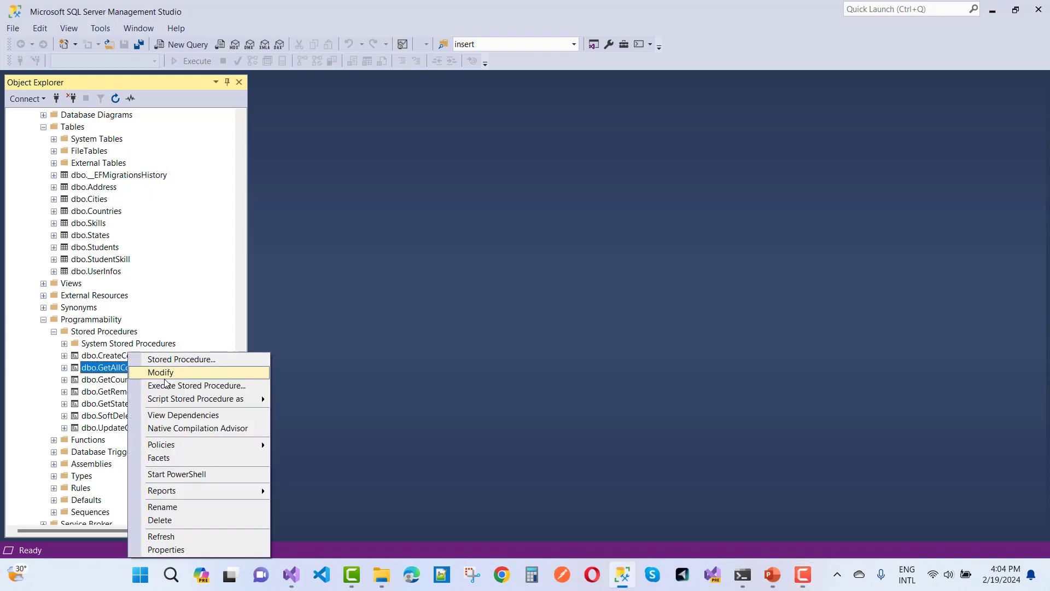
{"action": "left_click", "coordinate": [160, 372]}
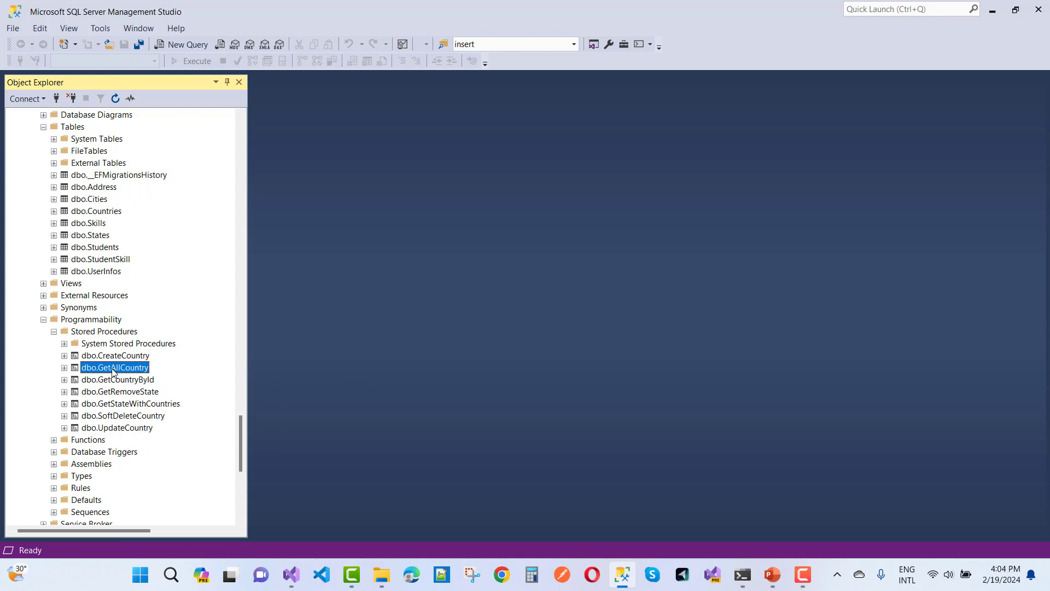
{"action": "mouse_move", "coordinate": [621, 322]}
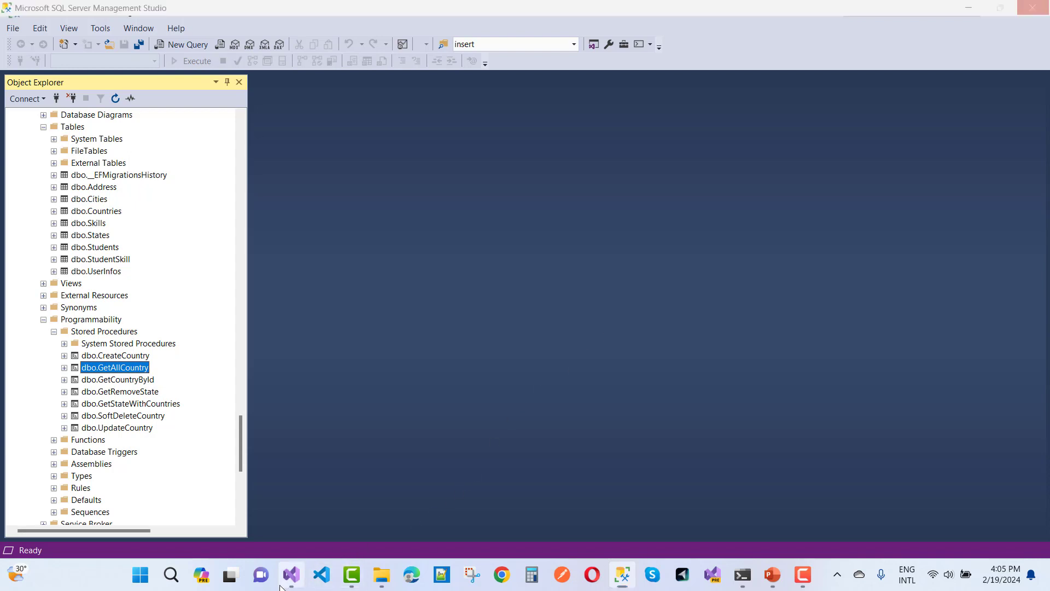
{"action": "left_click", "coordinate": [291, 574]}
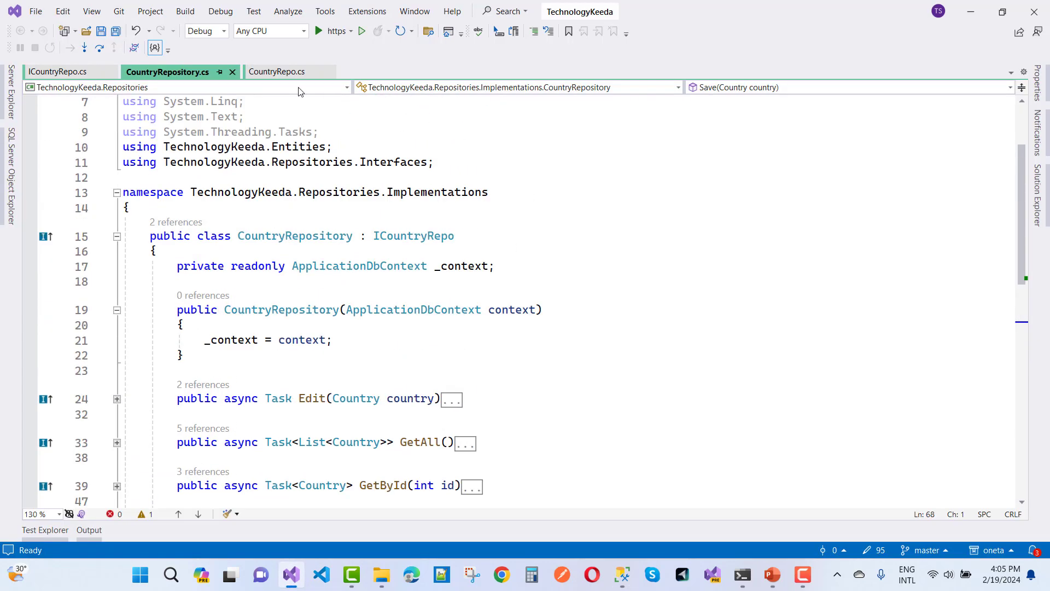
{"action": "mouse_move", "coordinate": [167, 71]}
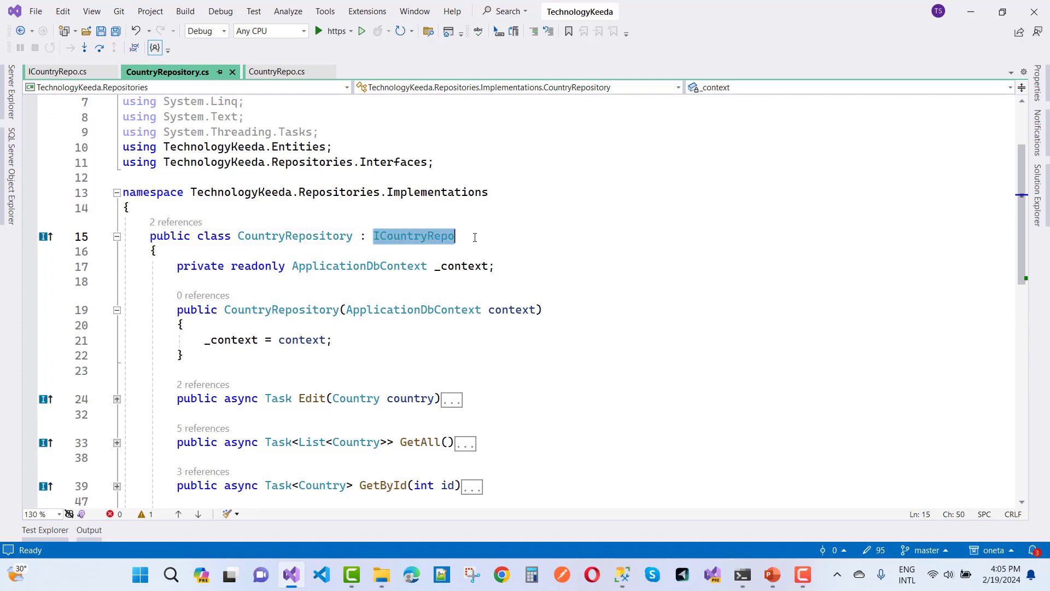
{"action": "mouse_move", "coordinate": [413, 236]}
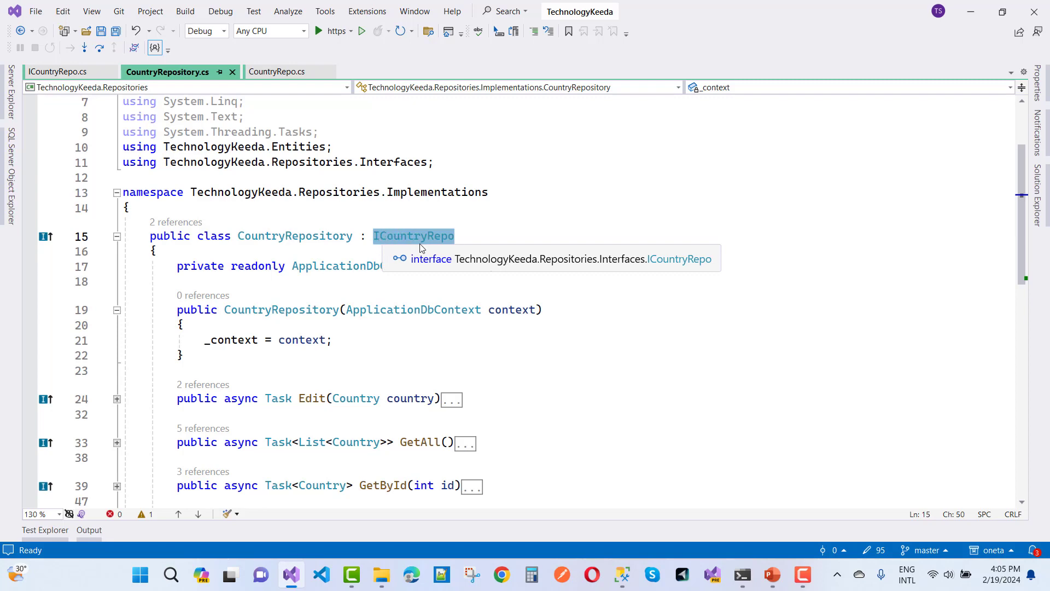
{"action": "scroll", "scroll_direction": "down", "scroll_amount": 3}
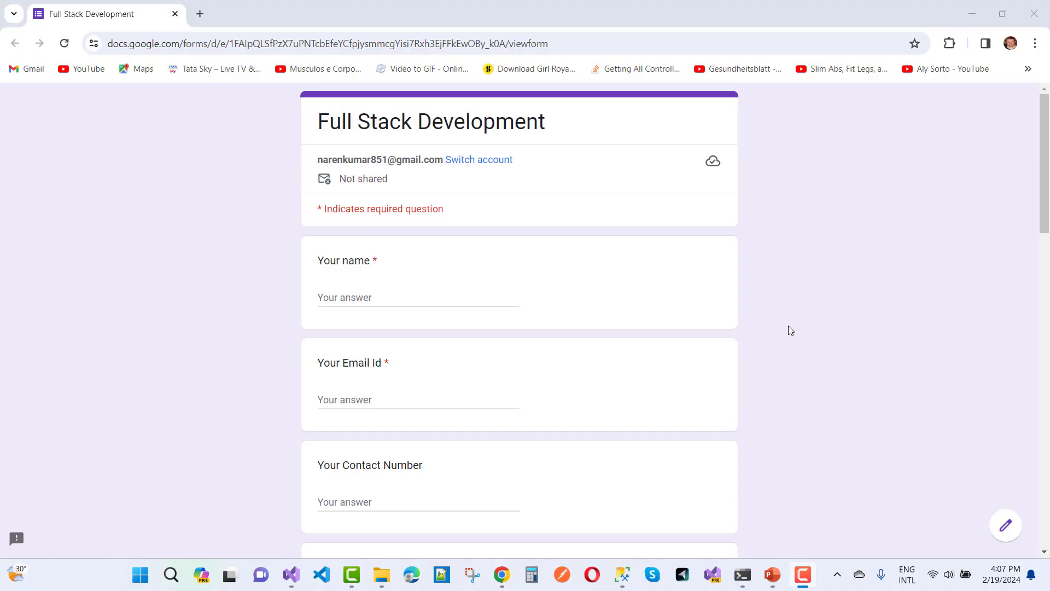
{"action": "mouse_move", "coordinate": [454, 146]}
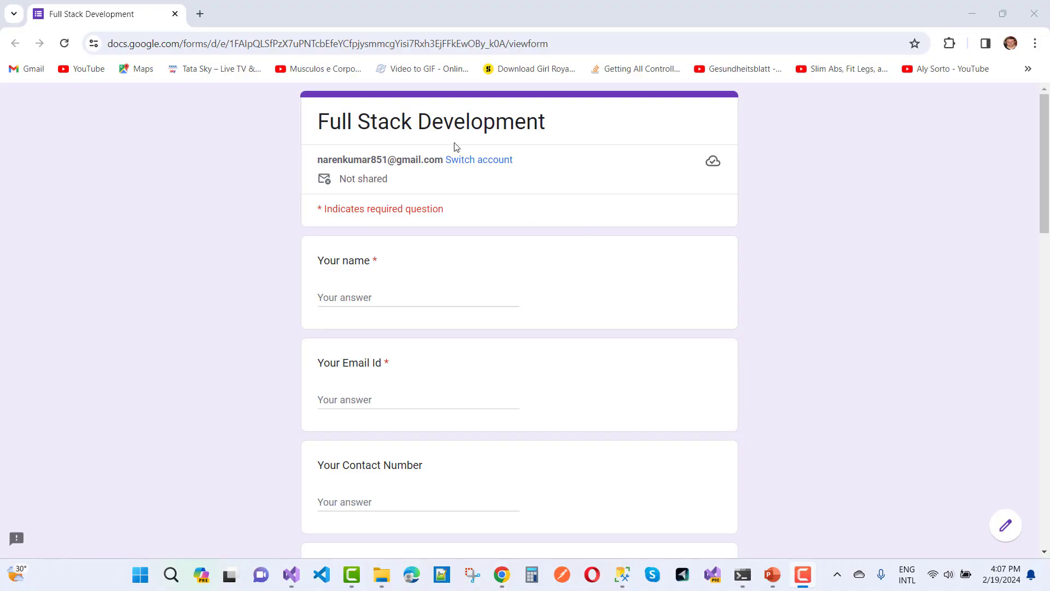
{"action": "scroll", "scroll_direction": "down", "scroll_amount": 3}
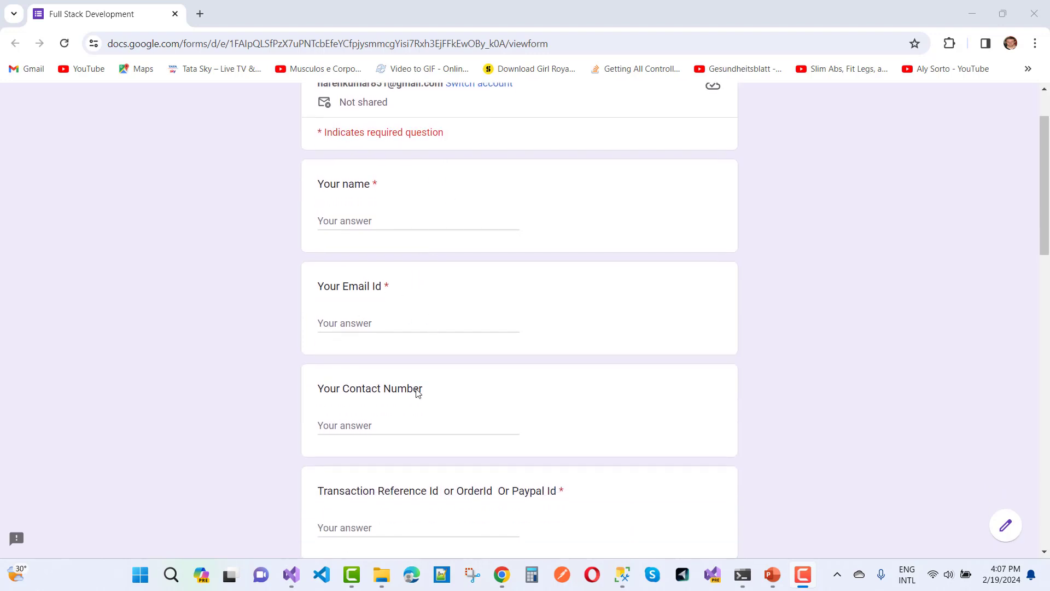
{"action": "scroll", "scroll_direction": "down", "scroll_amount": 3}
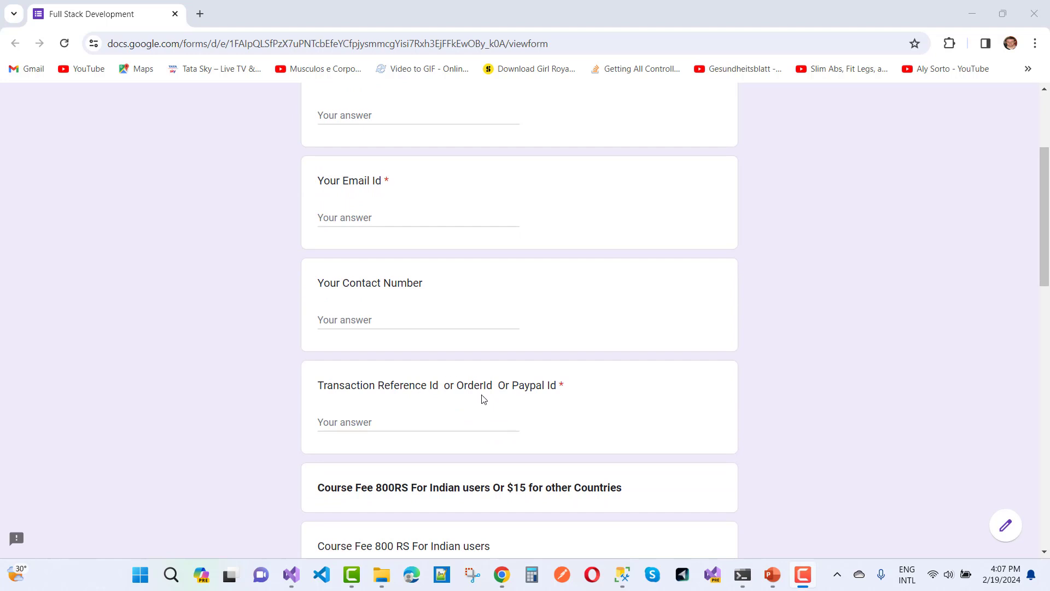
{"action": "scroll", "scroll_direction": "down", "scroll_amount": 3}
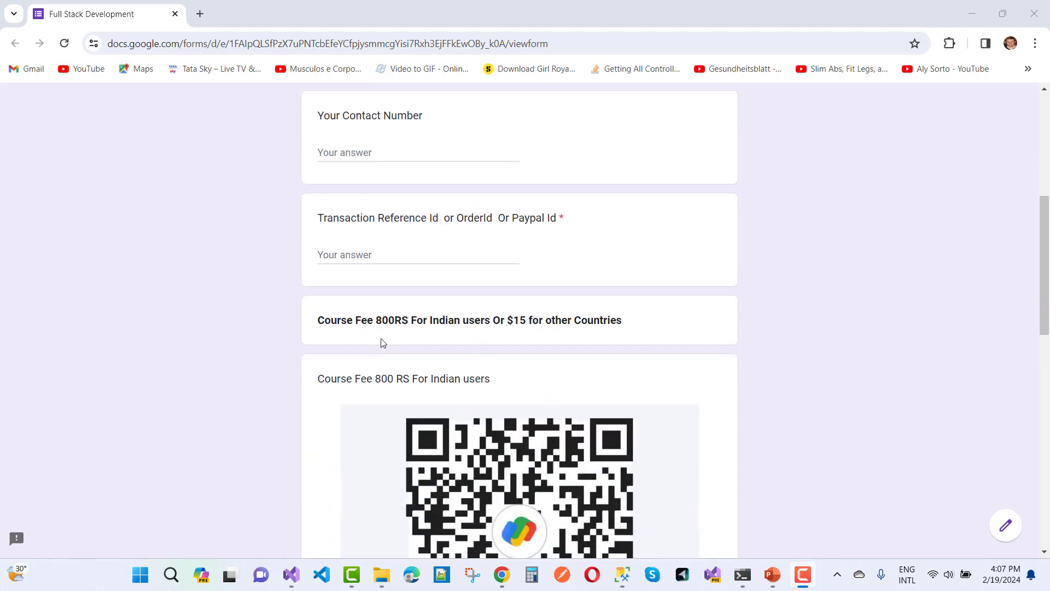
{"action": "scroll", "scroll_direction": "down", "scroll_amount": 3}
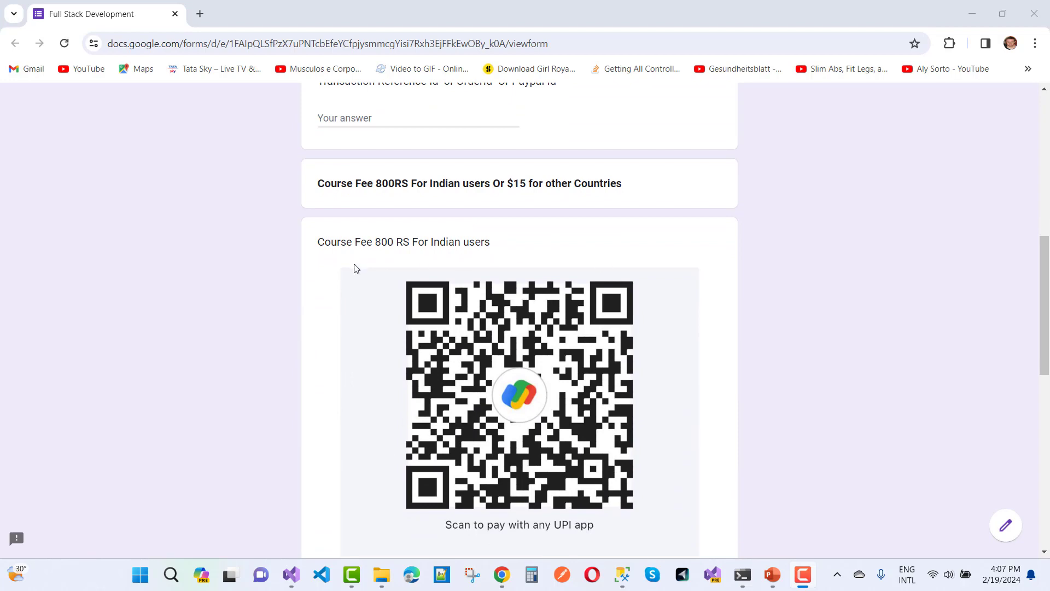
{"action": "scroll", "scroll_direction": "down", "scroll_amount": 3}
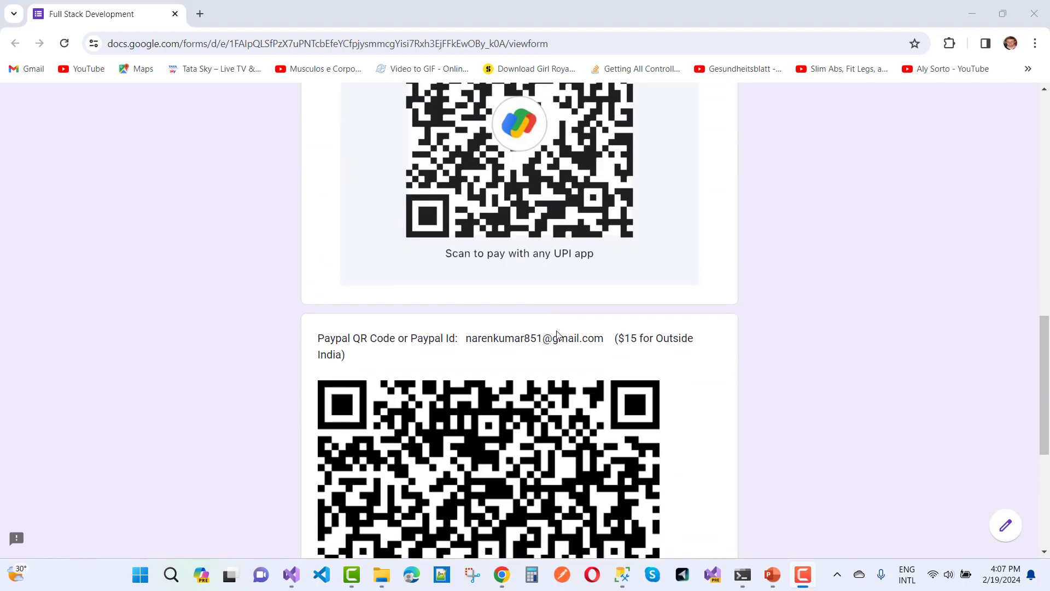
{"action": "scroll", "scroll_direction": "down", "scroll_amount": 3}
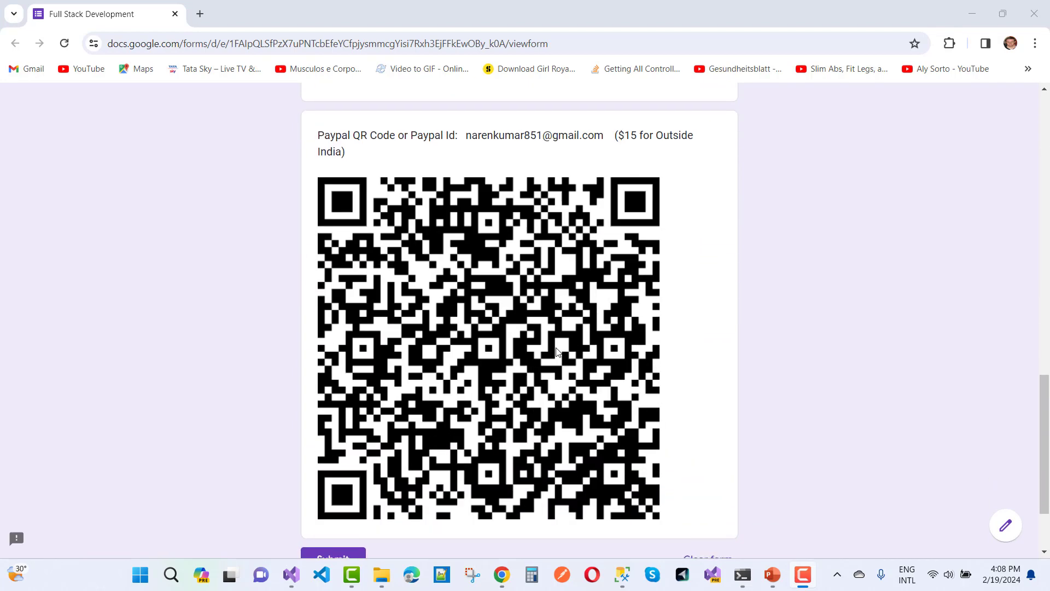
{"action": "mouse_move", "coordinate": [540, 468]}
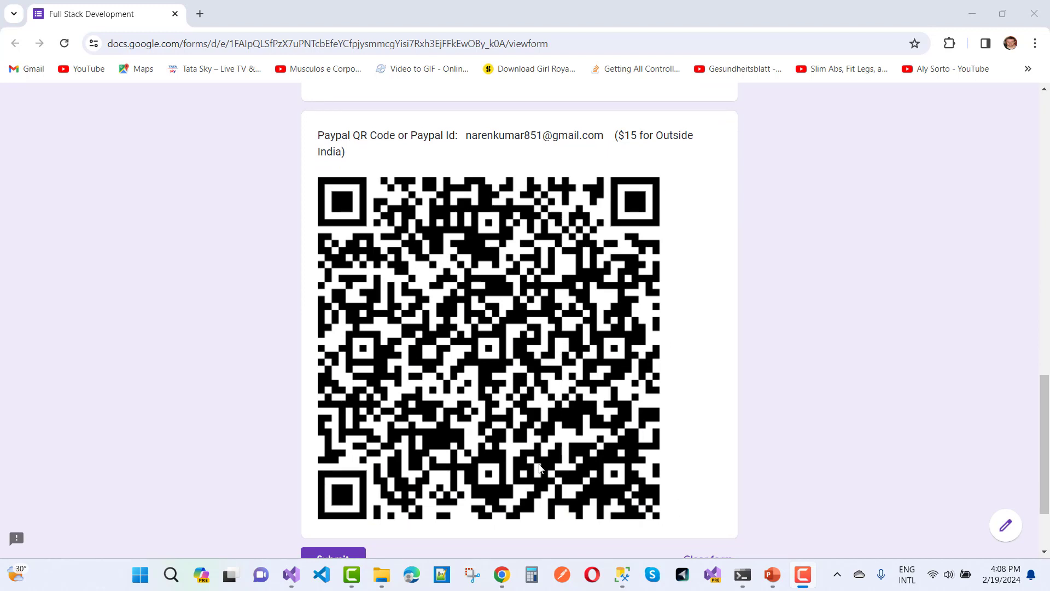
{"action": "double_click", "coordinate": [476, 135]}
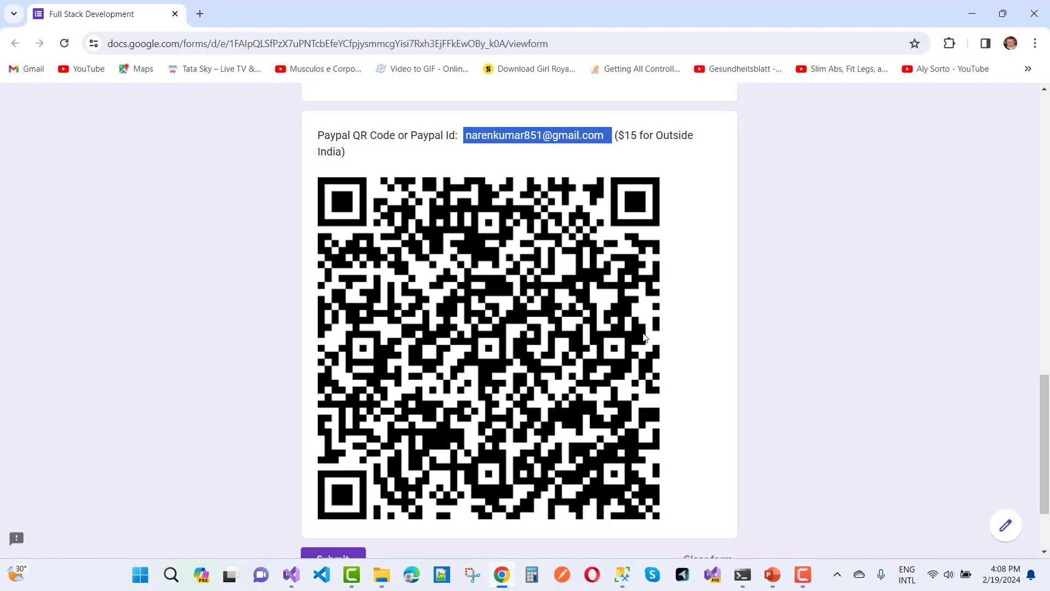
{"action": "scroll", "scroll_direction": "down", "scroll_amount": 3}
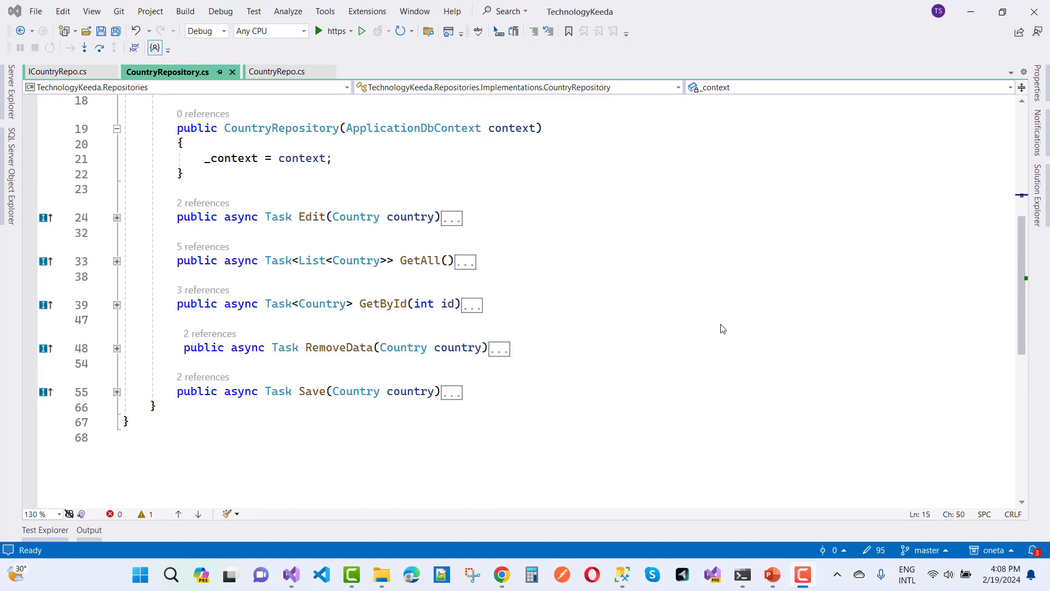
{"action": "mouse_move", "coordinate": [404, 325]}
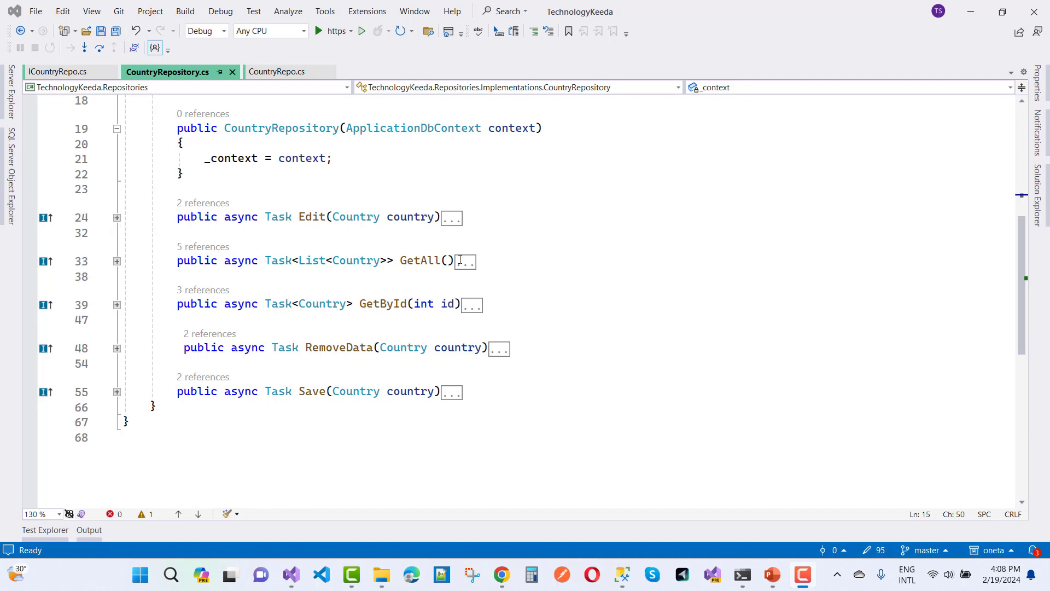
{"action": "mouse_move", "coordinate": [543, 258]}
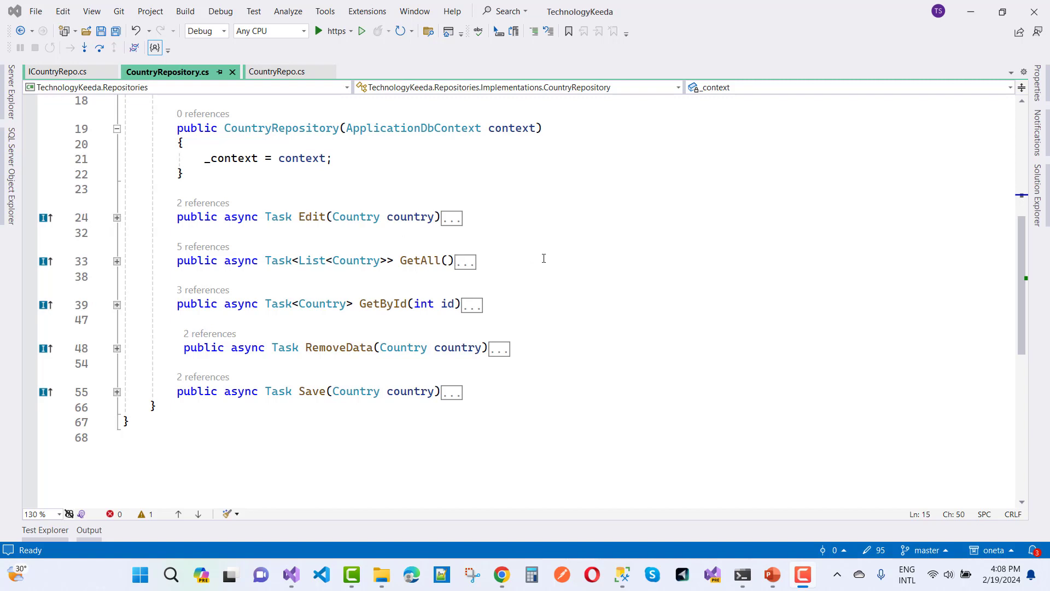
{"action": "mouse_move", "coordinate": [140, 315]}
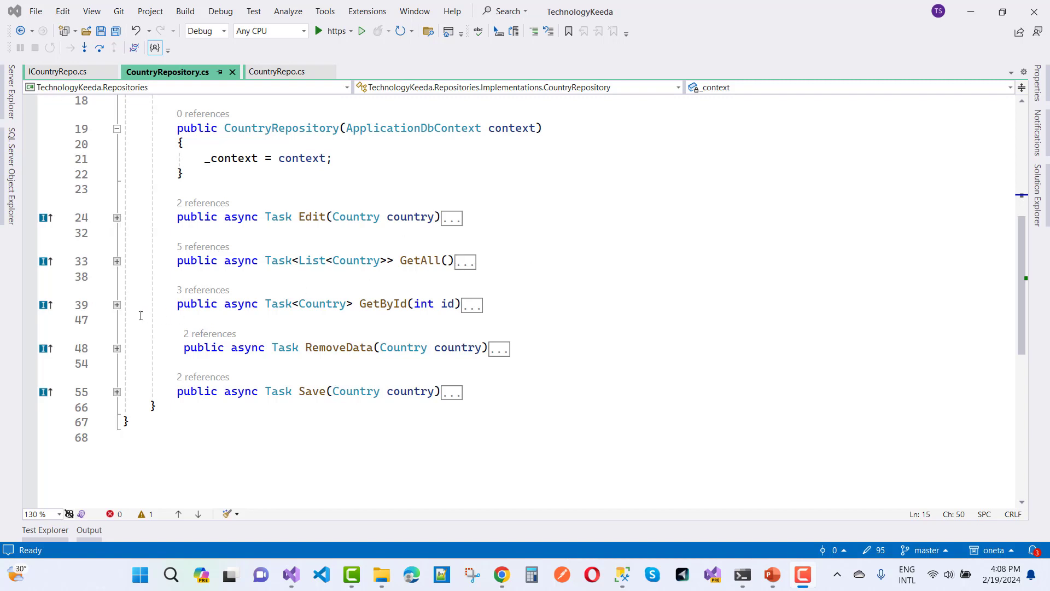
{"action": "mouse_move", "coordinate": [112, 350]}
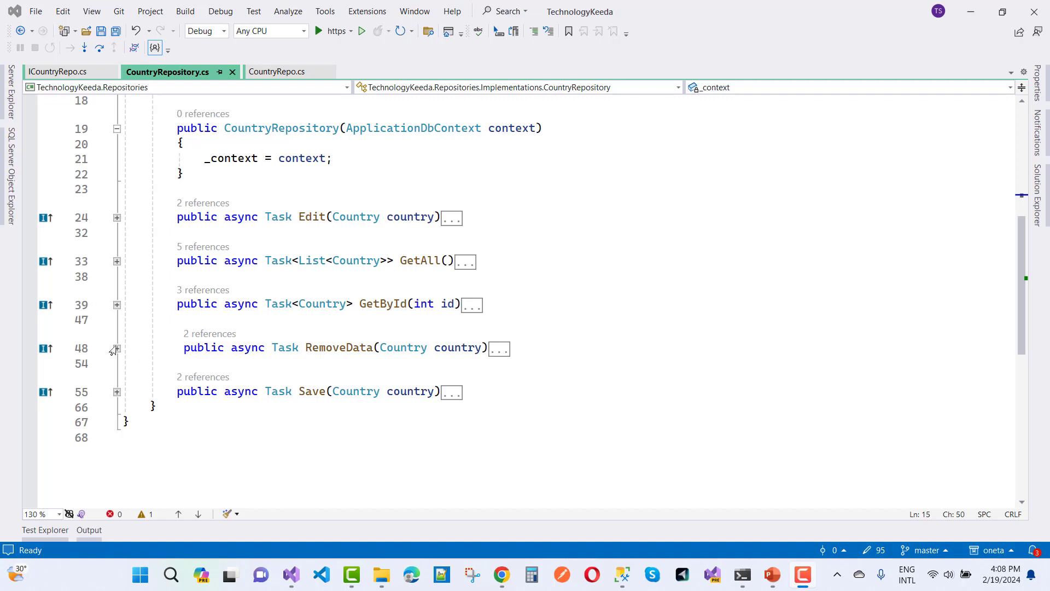
{"action": "mouse_move", "coordinate": [113, 351]}
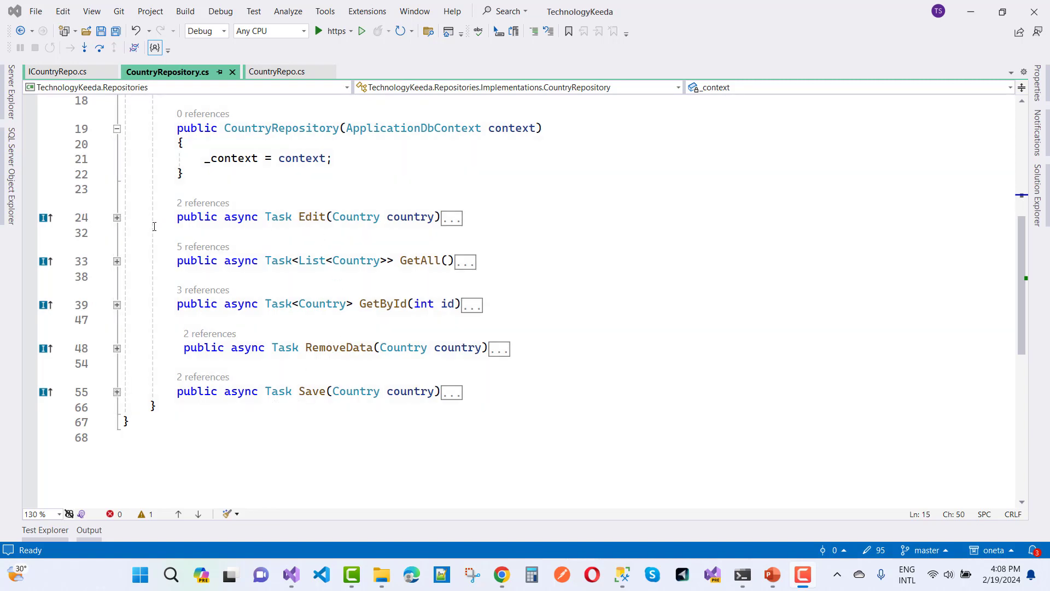
Step: Expand the Edit method and select the Exec UpdateCountry call in its SQL string
{"action": "left_click", "coordinate": [116, 217]}
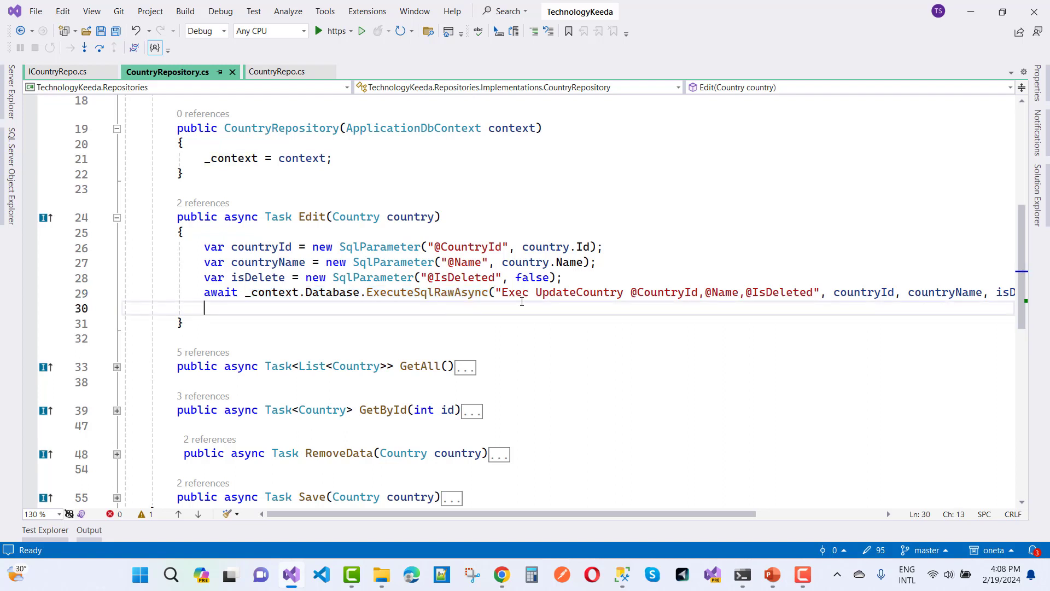
{"action": "left_click_drag", "start_coordinate": [503, 292], "coordinate": [647, 292]}
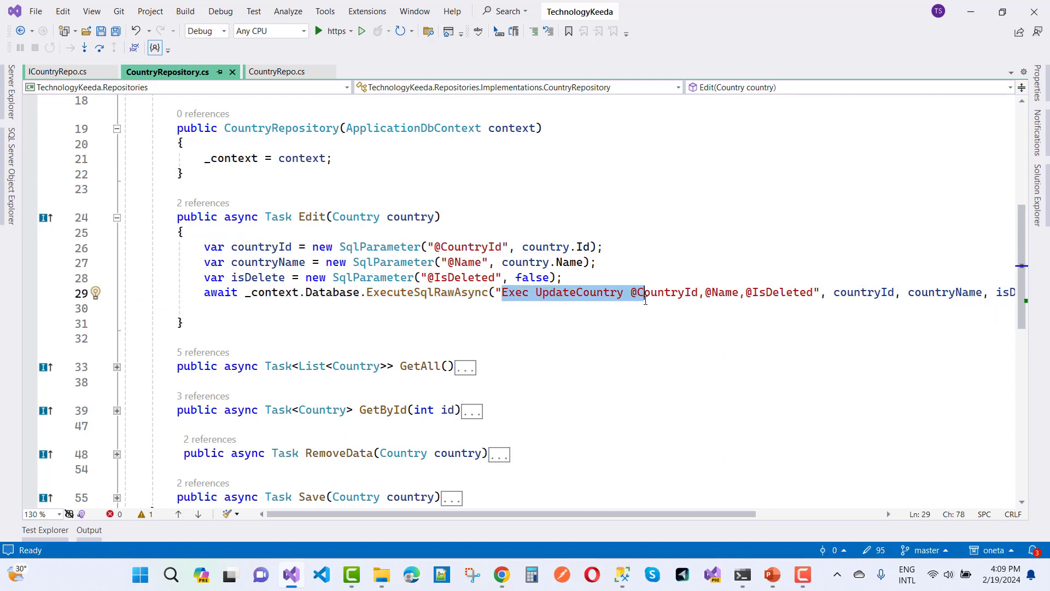
{"action": "mouse_move", "coordinate": [605, 448]}
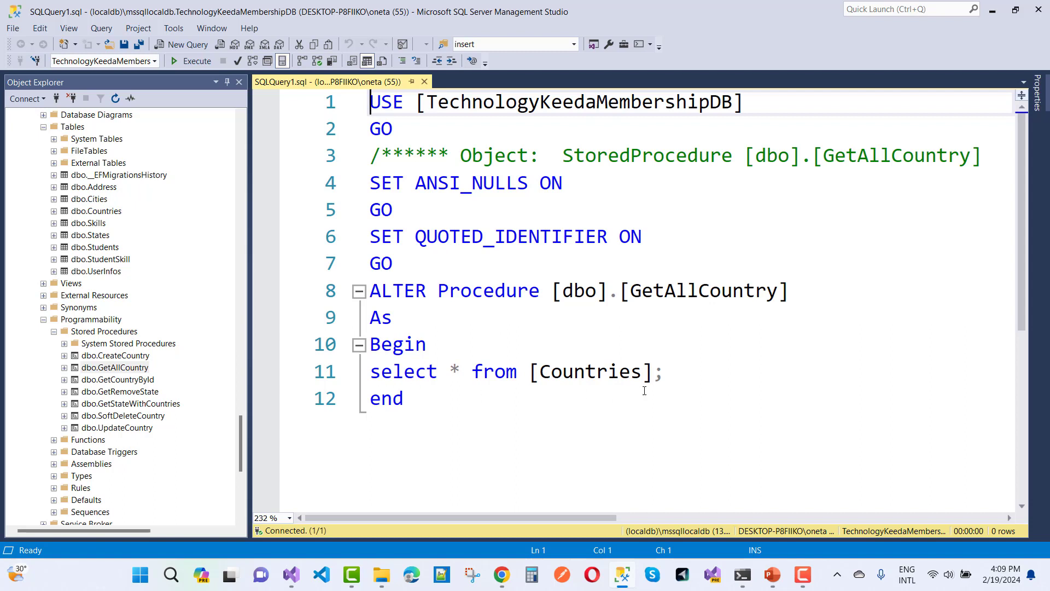
{"action": "mouse_move", "coordinate": [553, 476]}
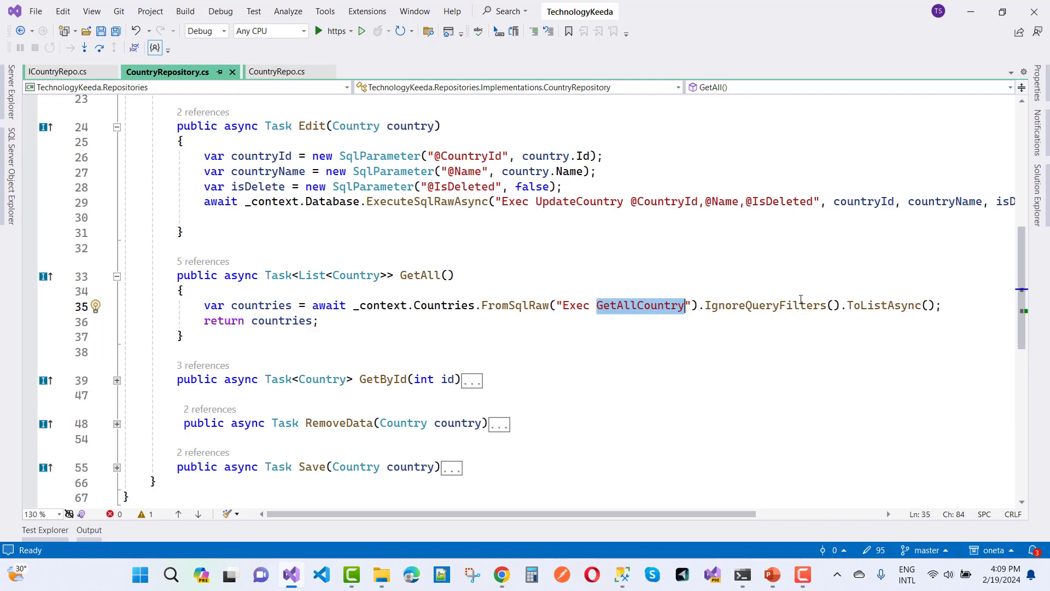
{"action": "mouse_move", "coordinate": [780, 305]}
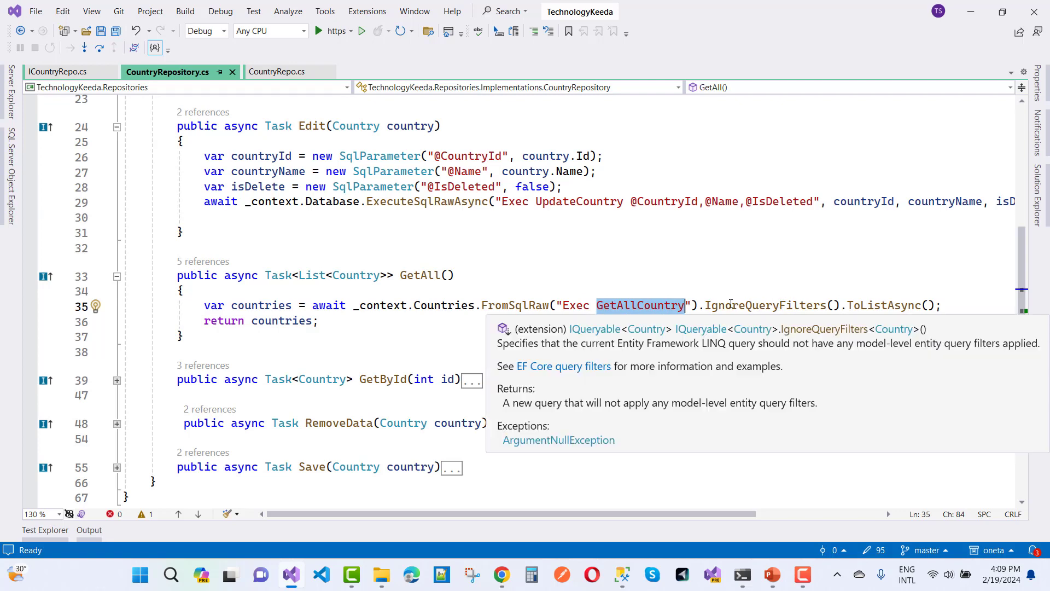
Step: Highlight the FromSqlRaw call running GetAllCountry in the GetAll method
{"action": "double_click", "coordinate": [883, 305]}
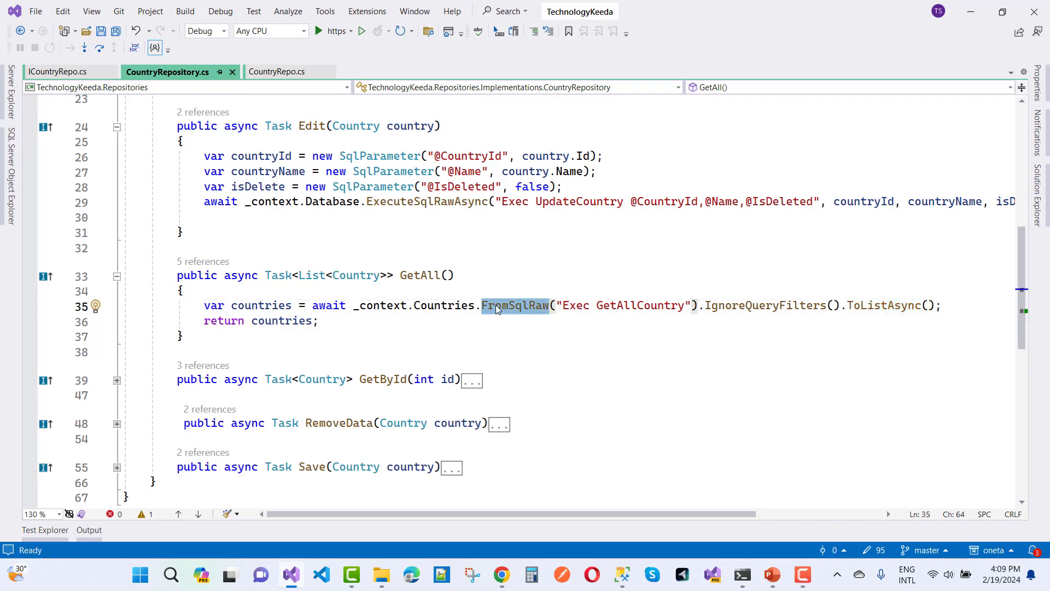
{"action": "mouse_move", "coordinate": [489, 317]}
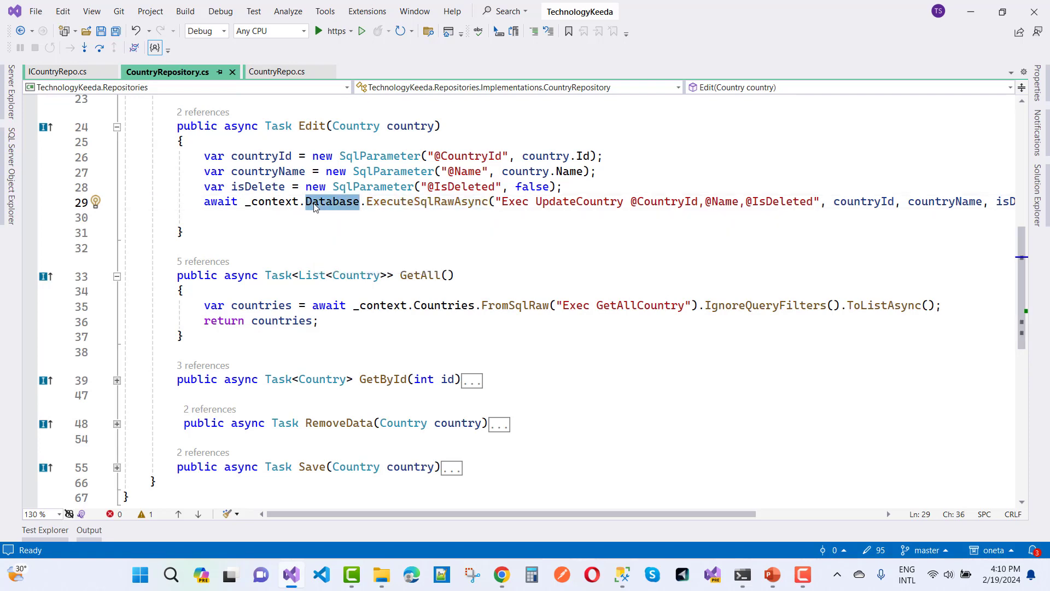
{"action": "mouse_move", "coordinate": [320, 210]}
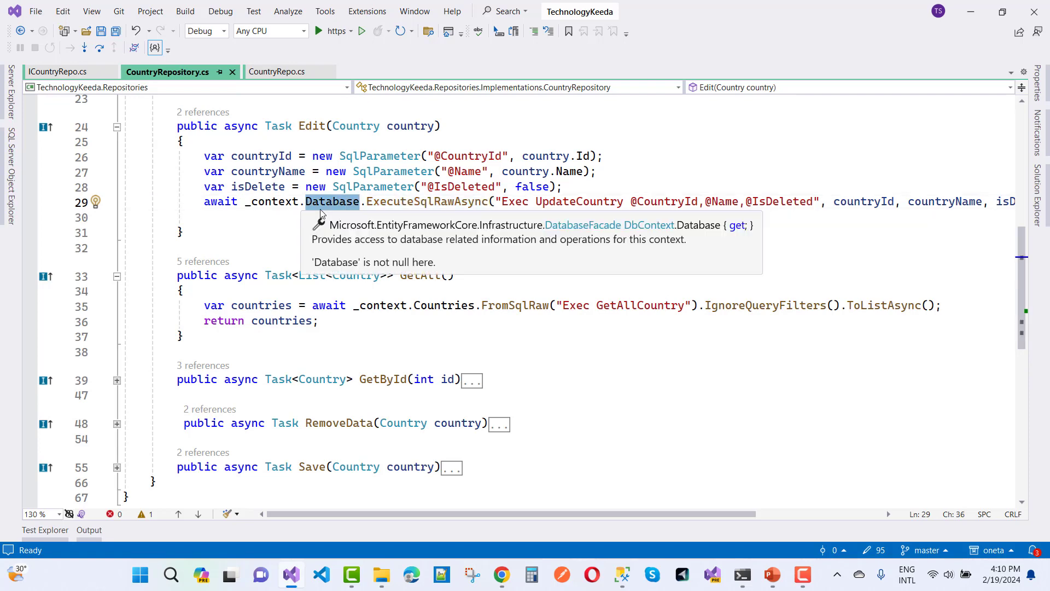
{"action": "mouse_move", "coordinate": [494, 202]}
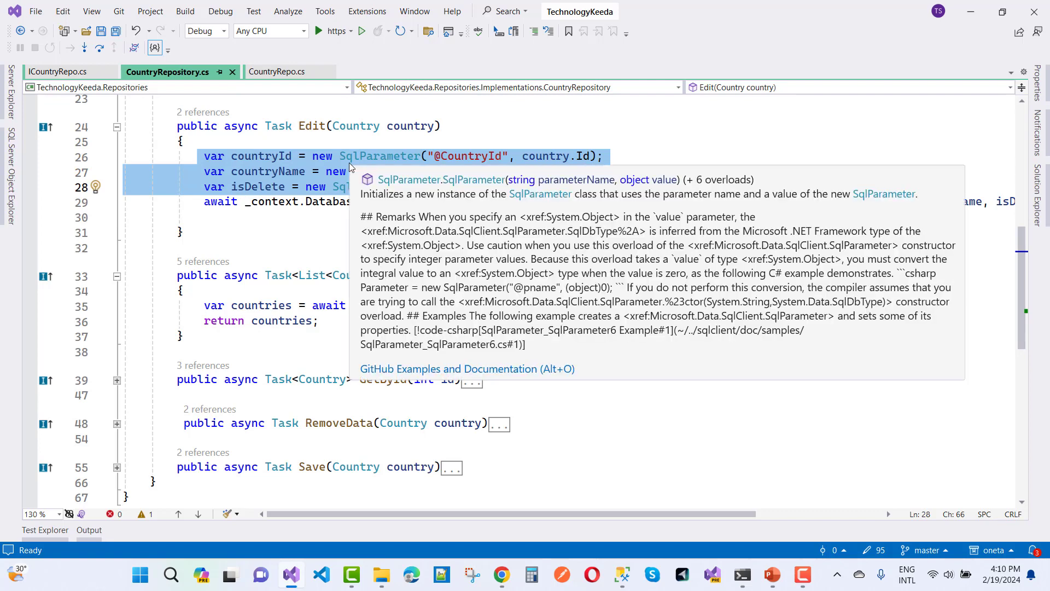
{"action": "left_click", "coordinate": [393, 186]}
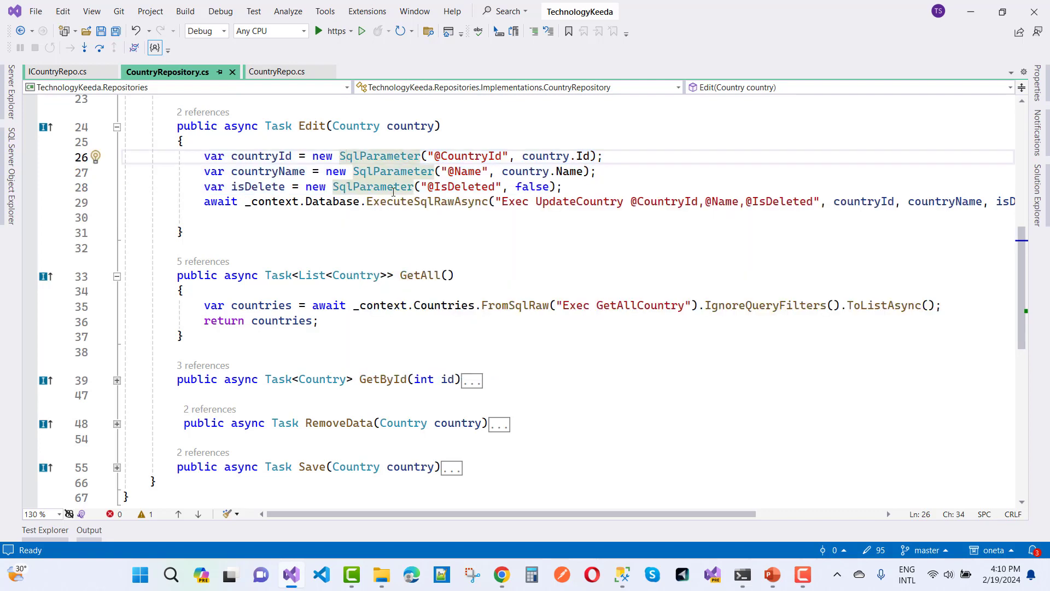
{"action": "mouse_move", "coordinate": [485, 159]}
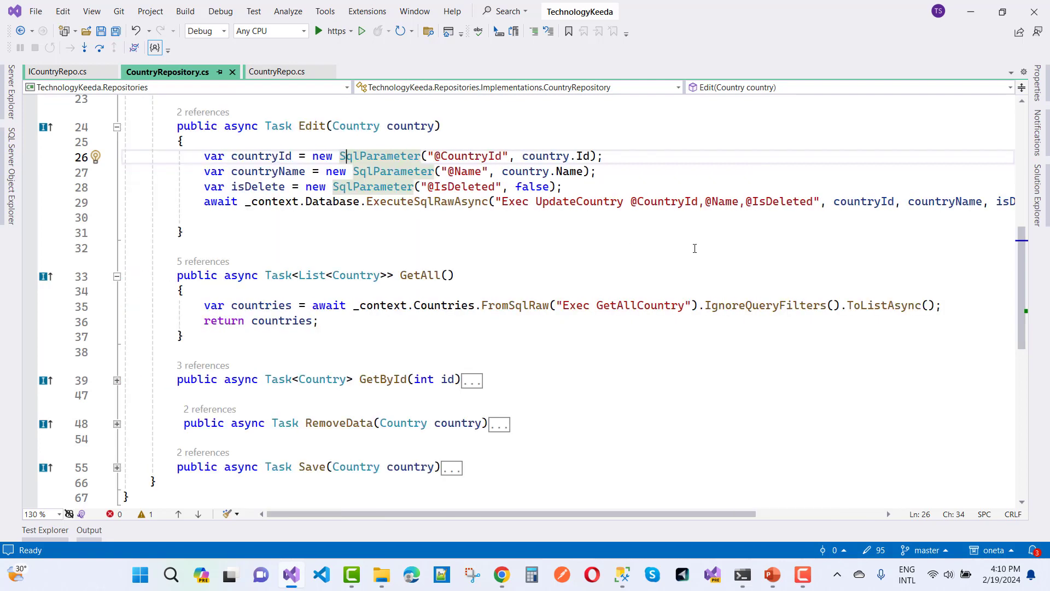
{"action": "scroll", "scroll_direction": "down", "scroll_amount": 3}
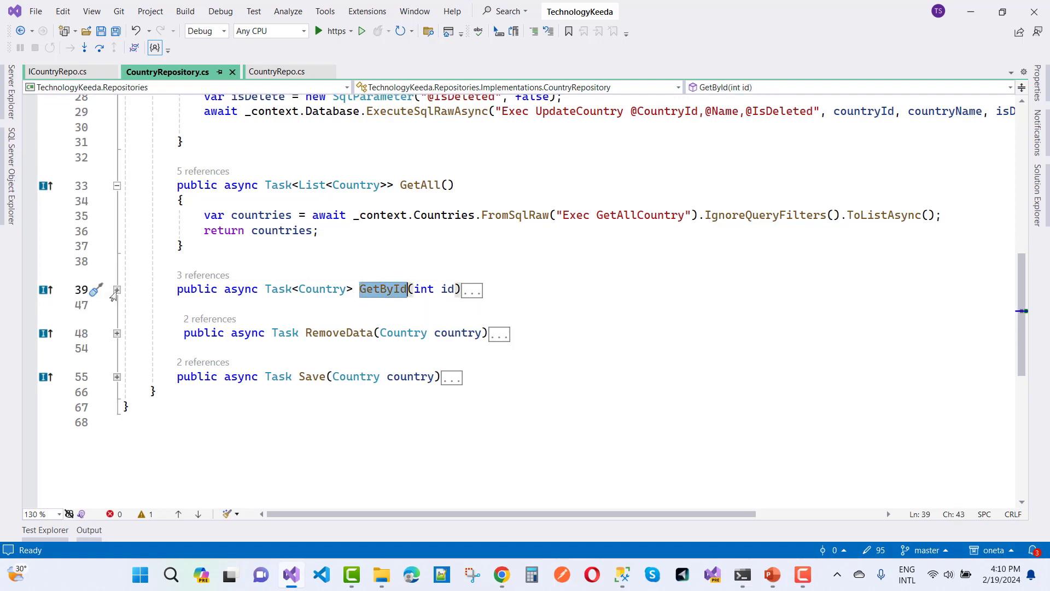
Step: Expand the GetById and RemoveData method bodies in CountryRepository
{"action": "left_click", "coordinate": [116, 289]}
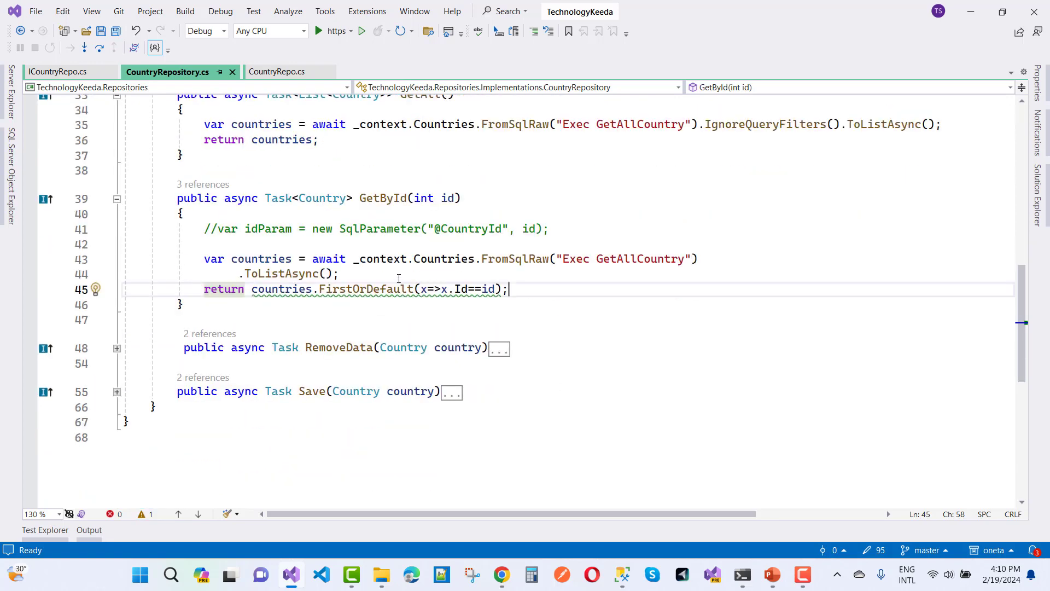
{"action": "left_click", "coordinate": [116, 348]}
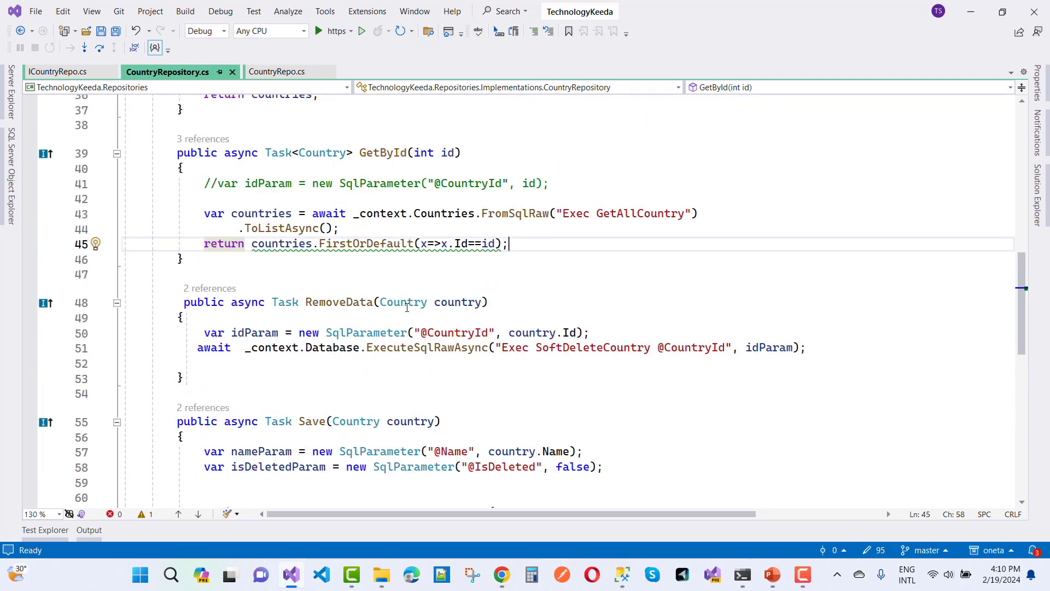
{"action": "mouse_move", "coordinate": [452, 347]}
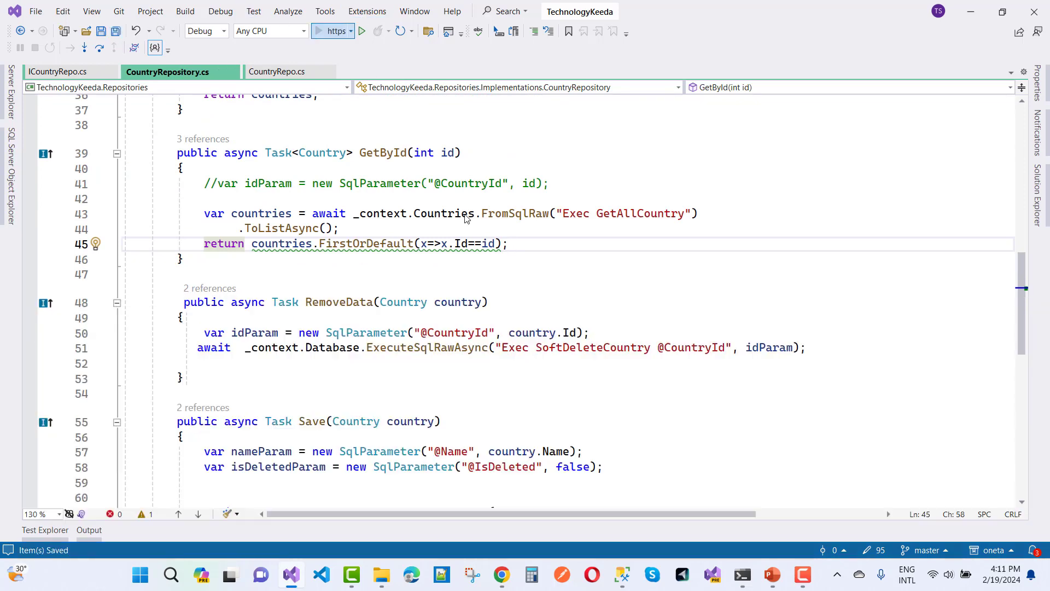
Step: Launch TechnologyKeeda.UI under the debugger using the https Run button
{"action": "left_click", "coordinate": [361, 31]}
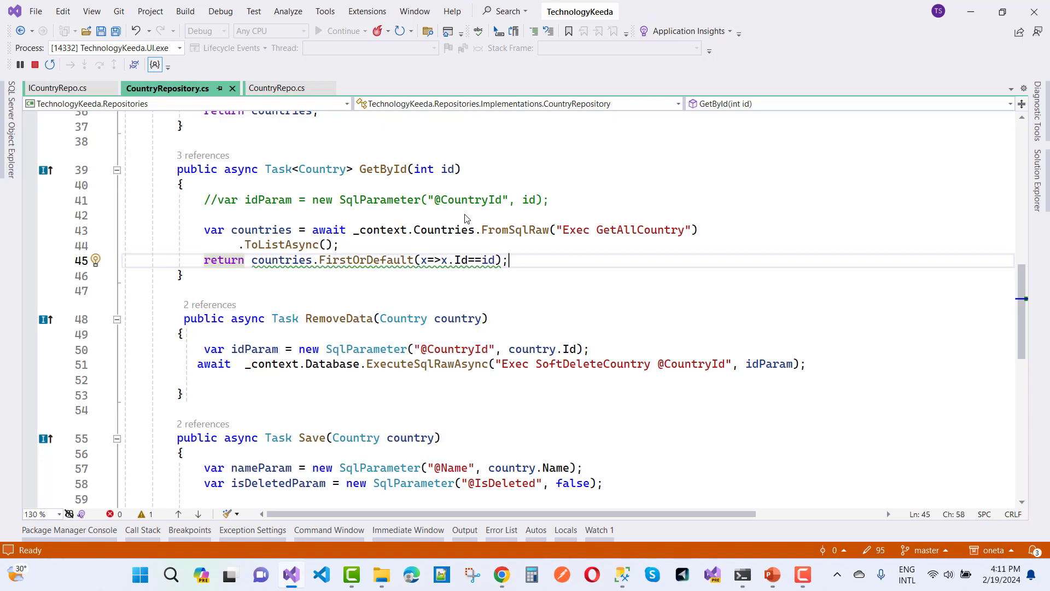
{"action": "mouse_move", "coordinate": [603, 456]}
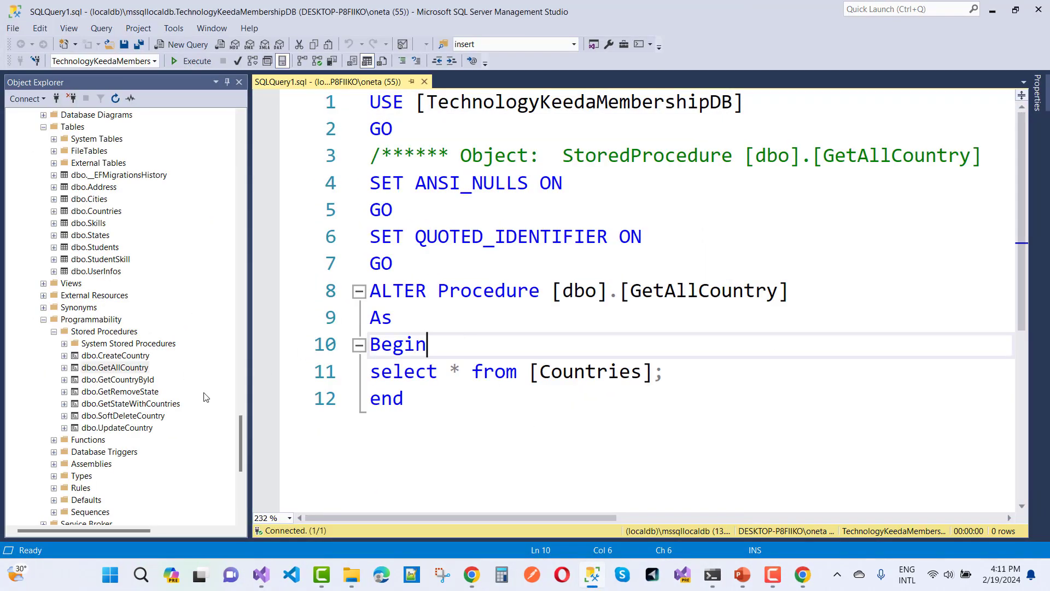
{"action": "mouse_move", "coordinate": [113, 420]}
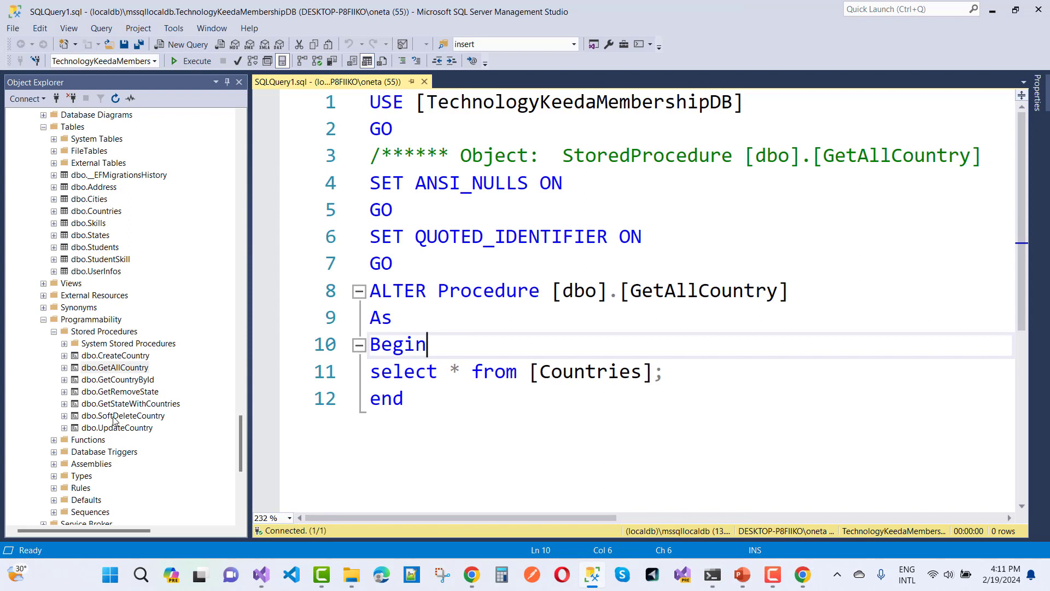
Step: Right-click dbo.SoftDeleteCountry in Object Explorer's stored procedures list
{"action": "right_click", "coordinate": [121, 415]}
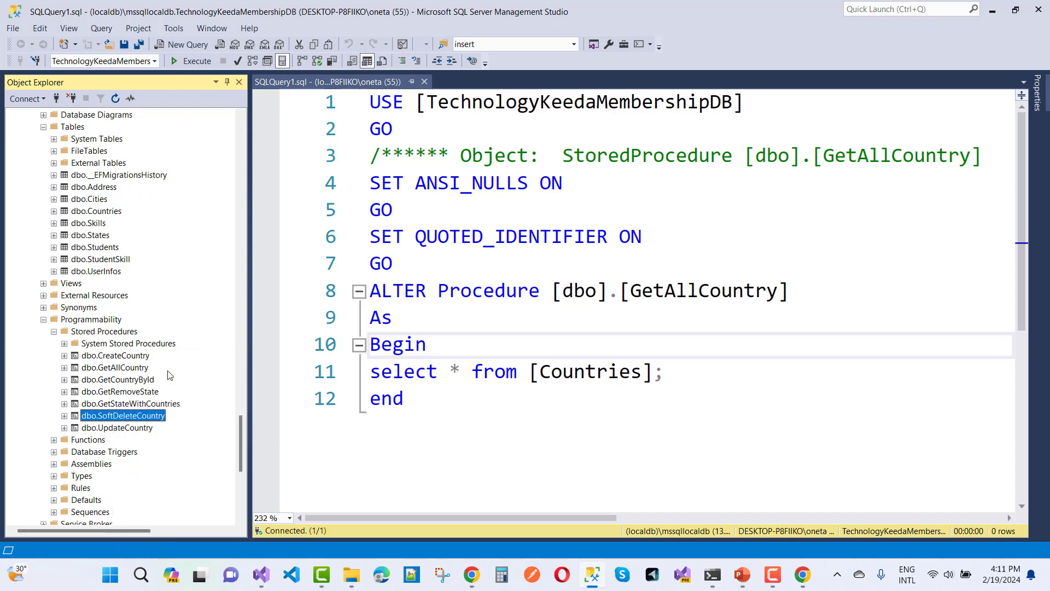
{"action": "mouse_move", "coordinate": [811, 585]}
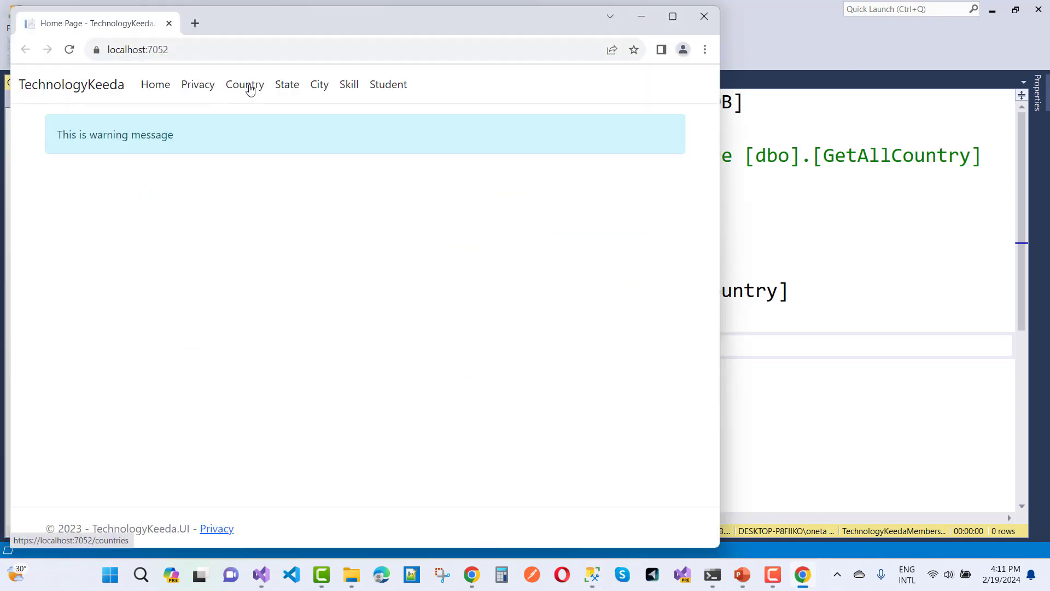
Step: Open the Countries list and create a new country named 'Africa'
{"action": "left_click", "coordinate": [245, 84]}
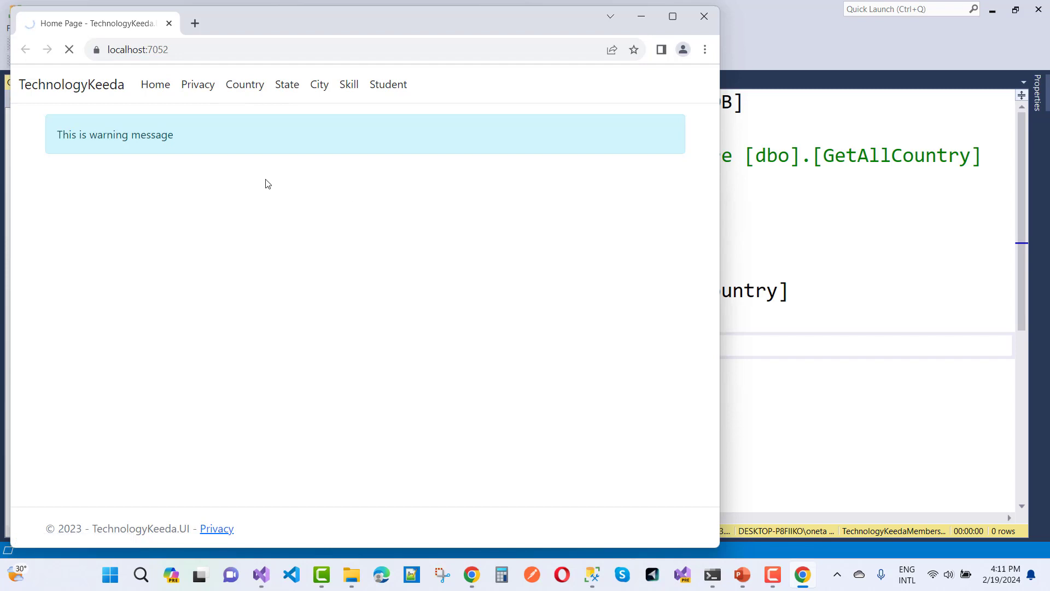
{"action": "left_click", "coordinate": [245, 85]}
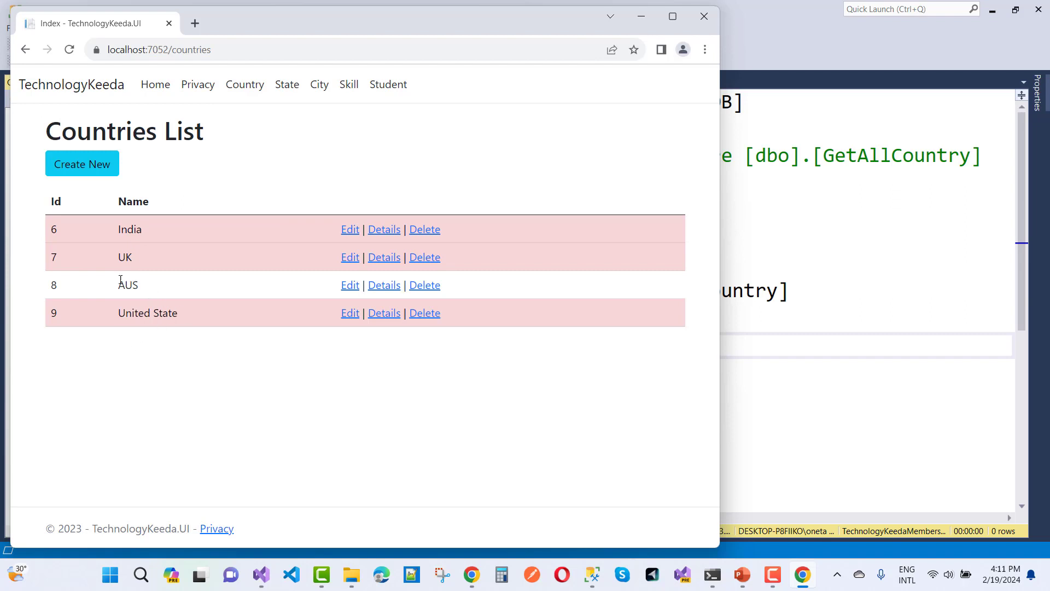
{"action": "mouse_move", "coordinate": [140, 297]}
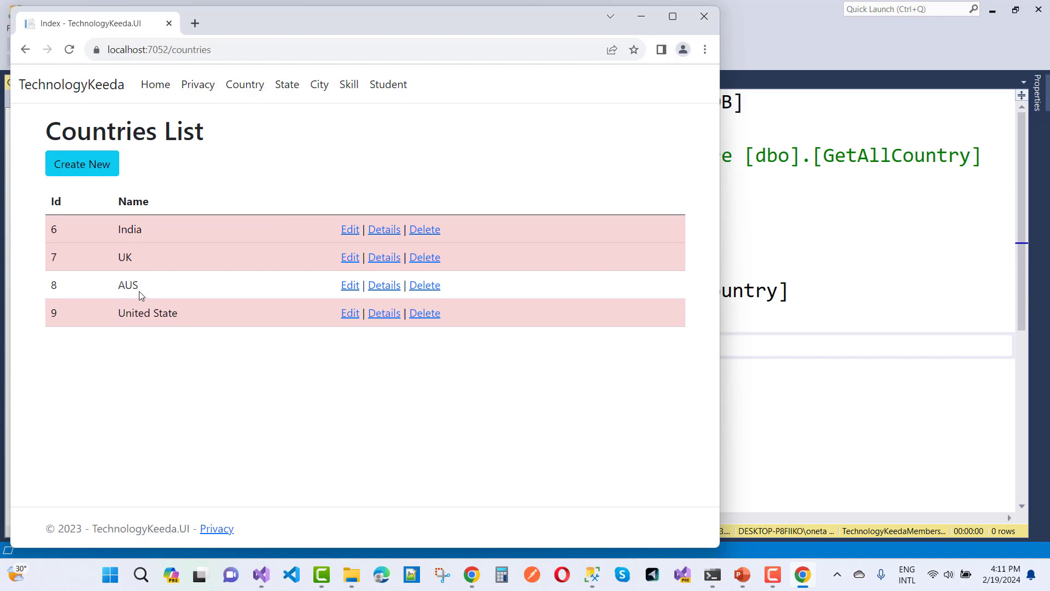
{"action": "mouse_move", "coordinate": [431, 289]}
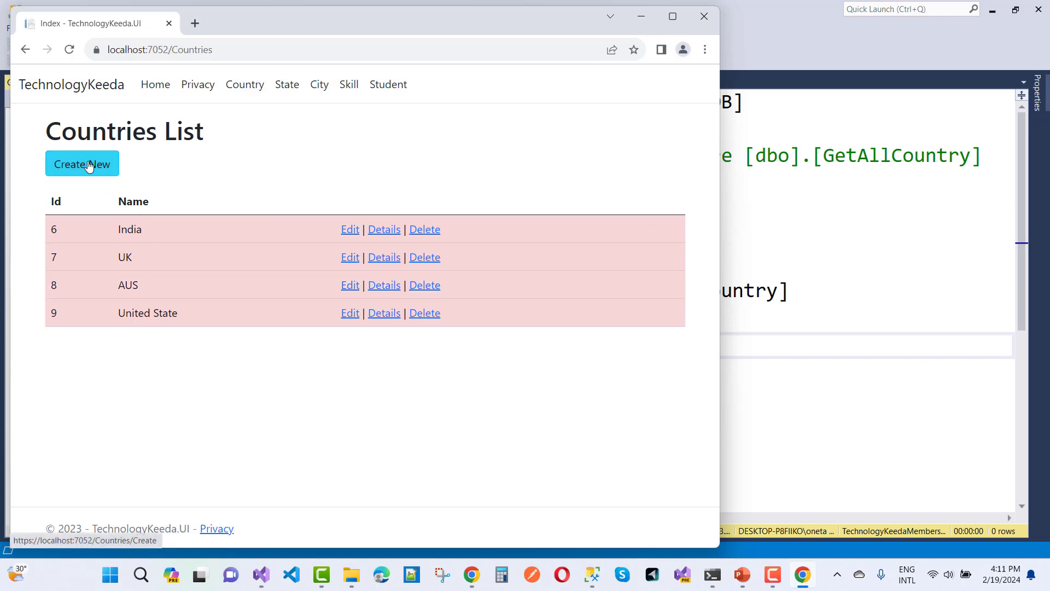
{"action": "left_click", "coordinate": [82, 163]}
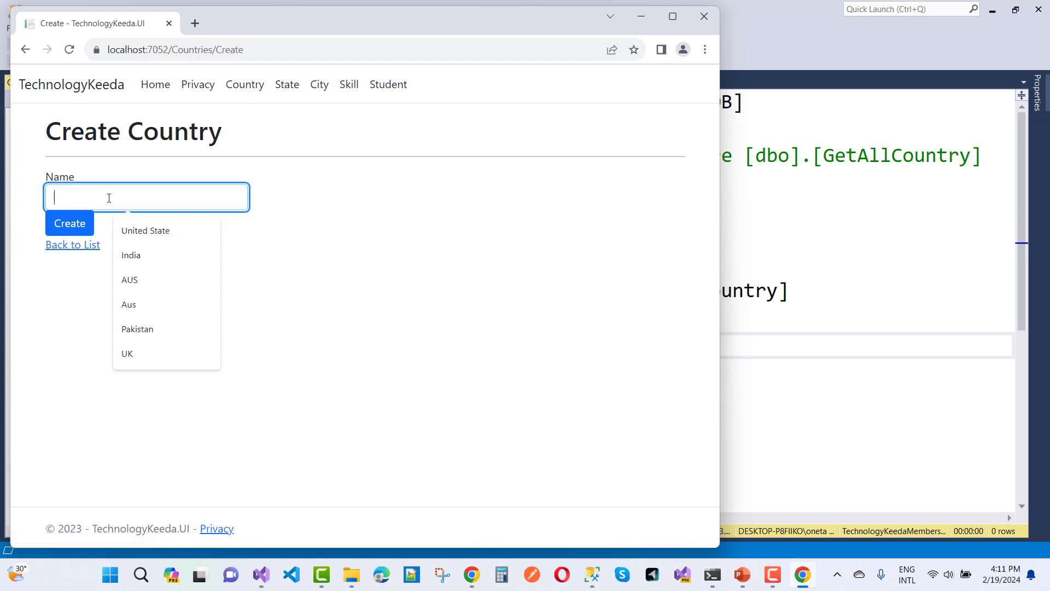
{"action": "type", "text": "A"}
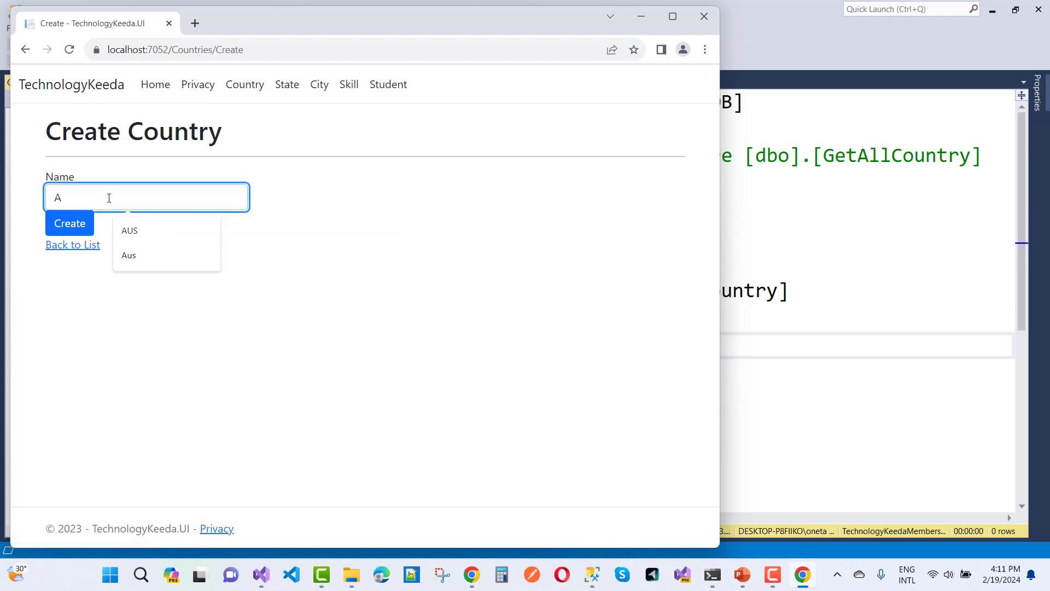
{"action": "type", "text": "frica"}
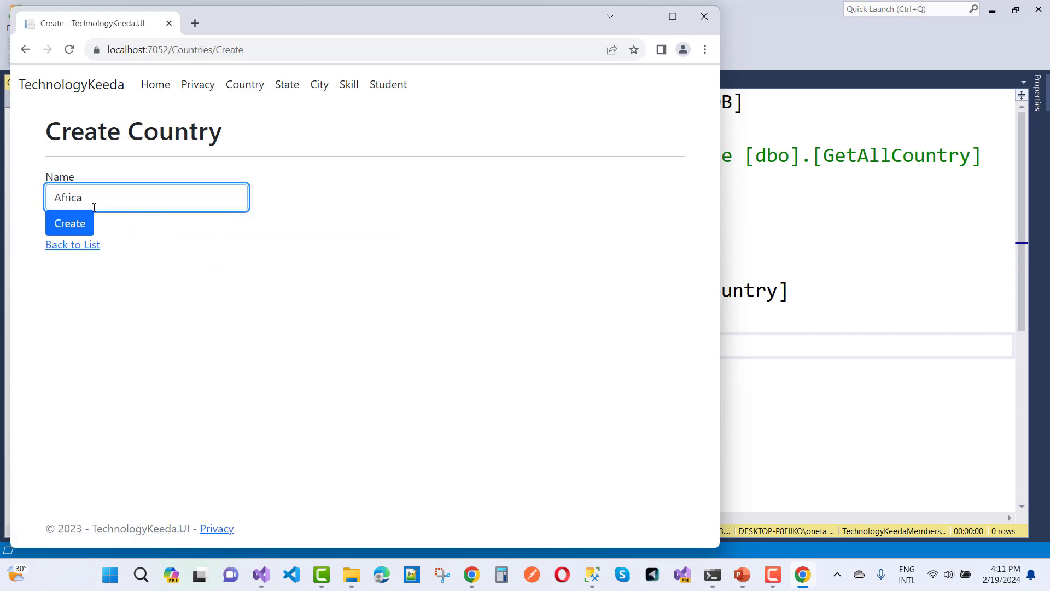
{"action": "left_click", "coordinate": [70, 223]}
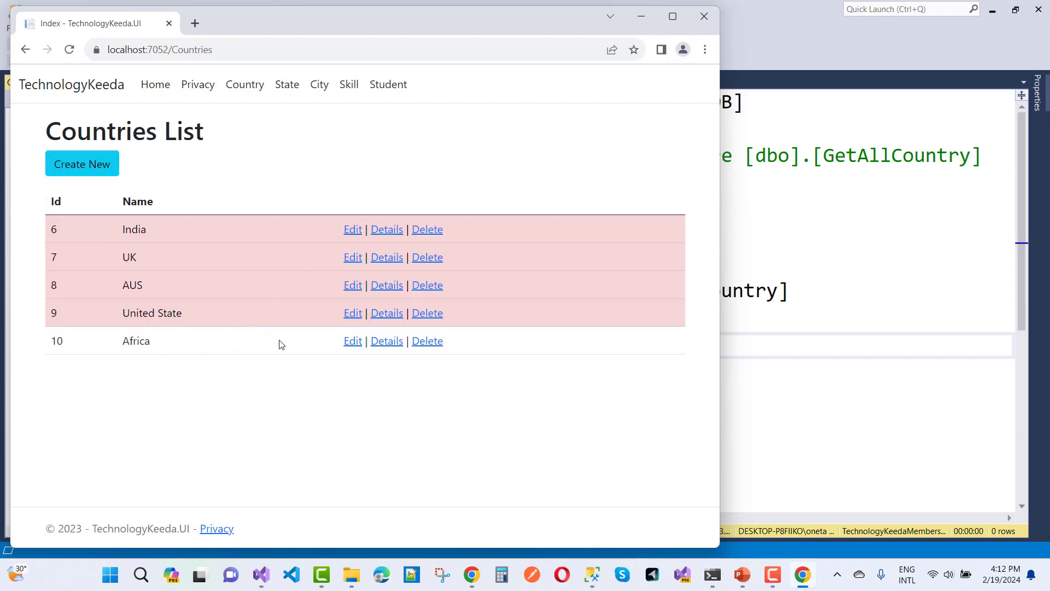